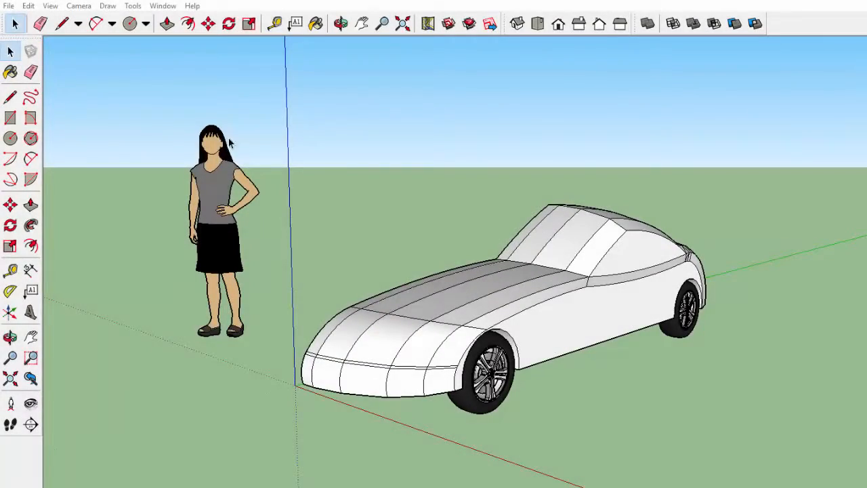
mouse_move(422, 235)
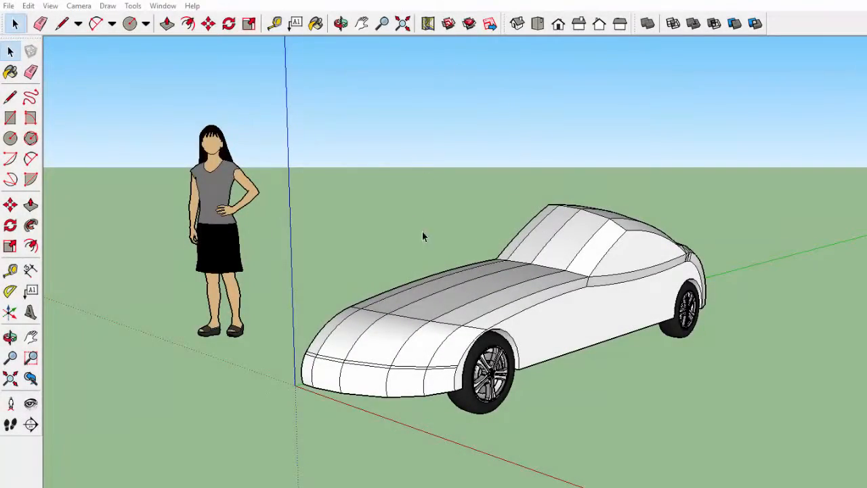
mouse_move(176, 330)
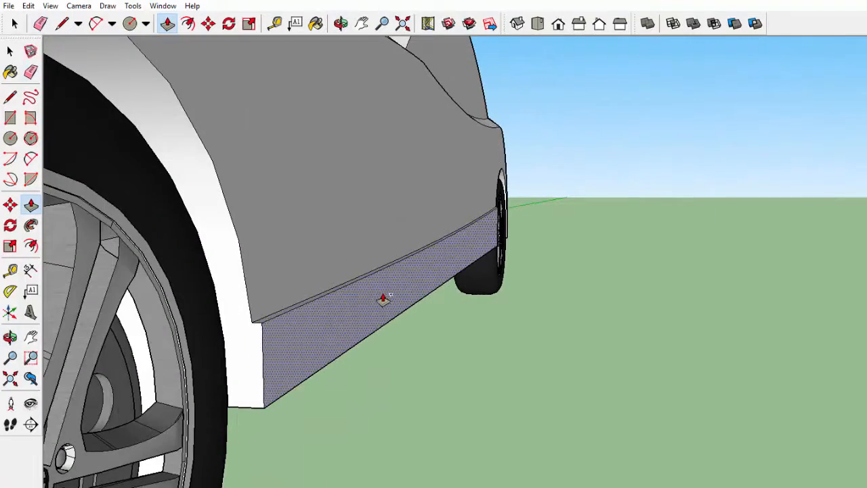
Push/Pull the lower side face outward to form the side skirt below the door
left_click_drag(382, 298, 320, 352)
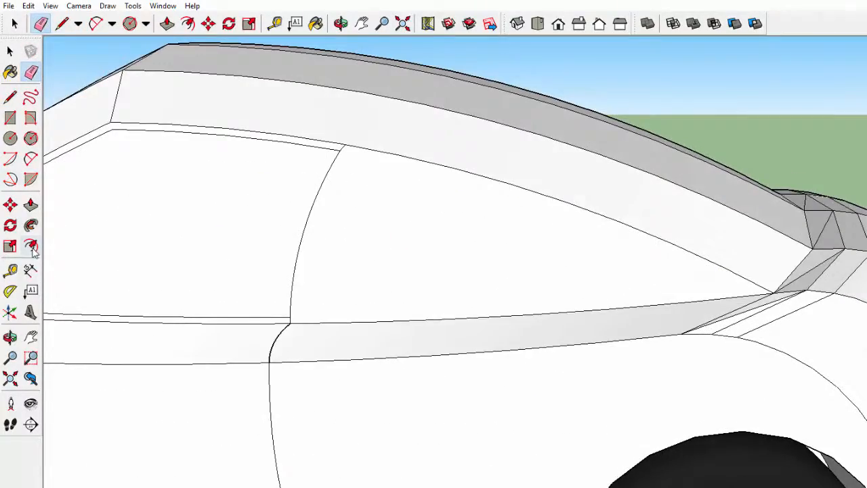
Erase the stray edge and excess corner edges where the door border meets the body
left_click(352, 230)
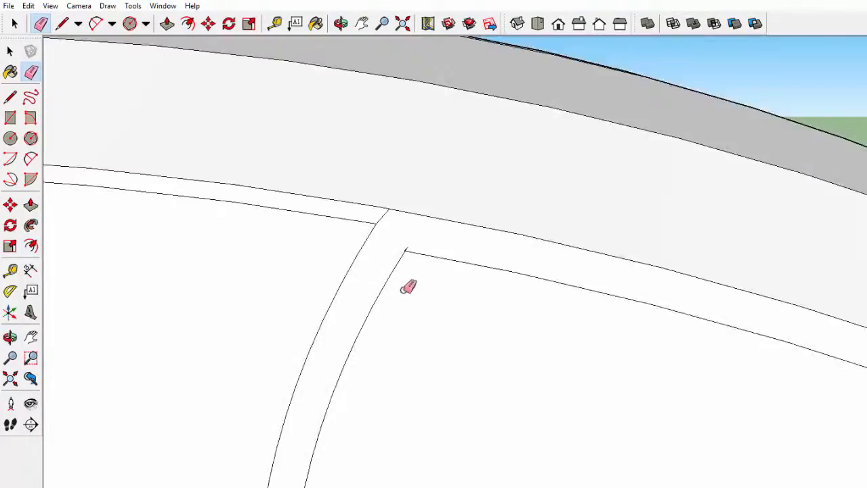
left_click_drag(409, 286, 485, 347)
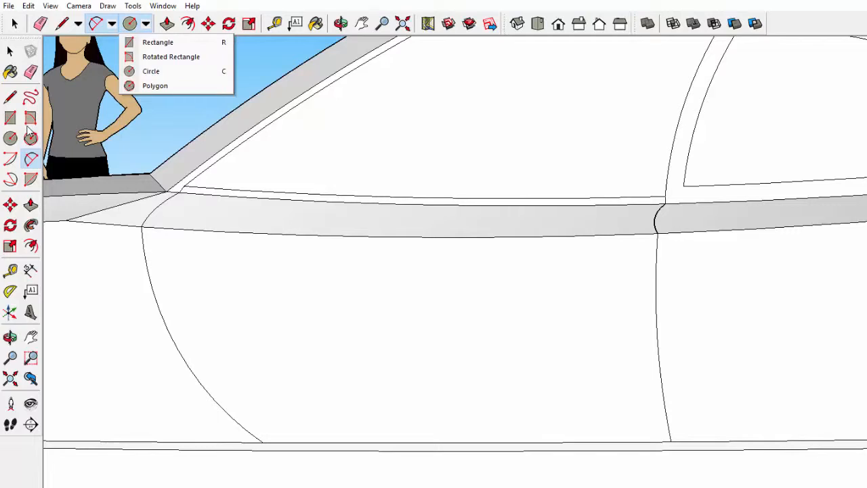
Draw a circle on the door, scale it into an oval handle recess and inspect it
left_click(150, 71)
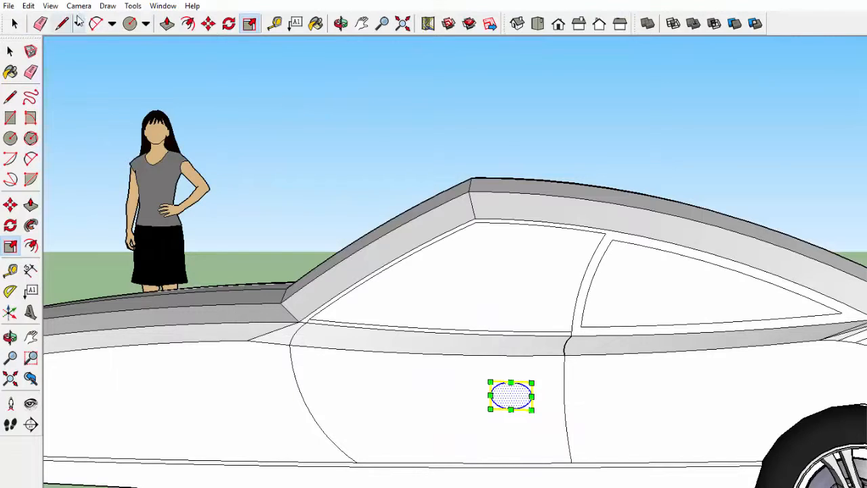
left_click(145, 25)
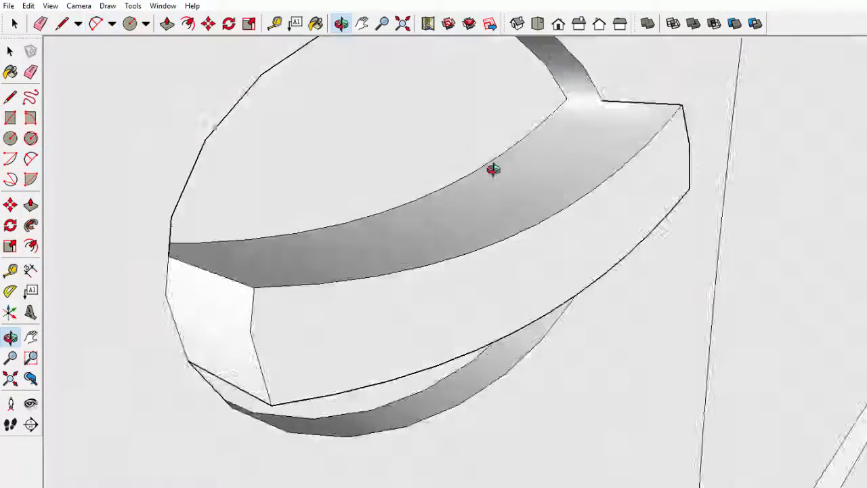
left_click_drag(493, 169, 252, 148)
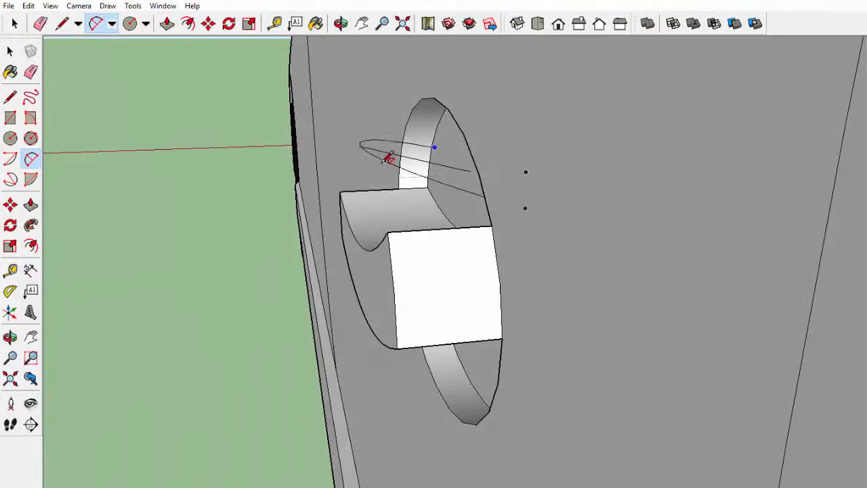
mouse_move(386, 169)
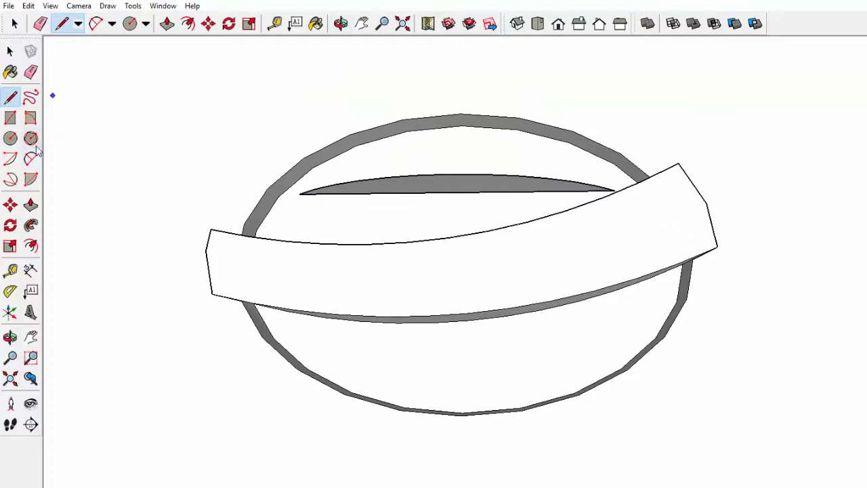
Close off the inner face of the curved grip bar across the oval recess
left_click(165, 24)
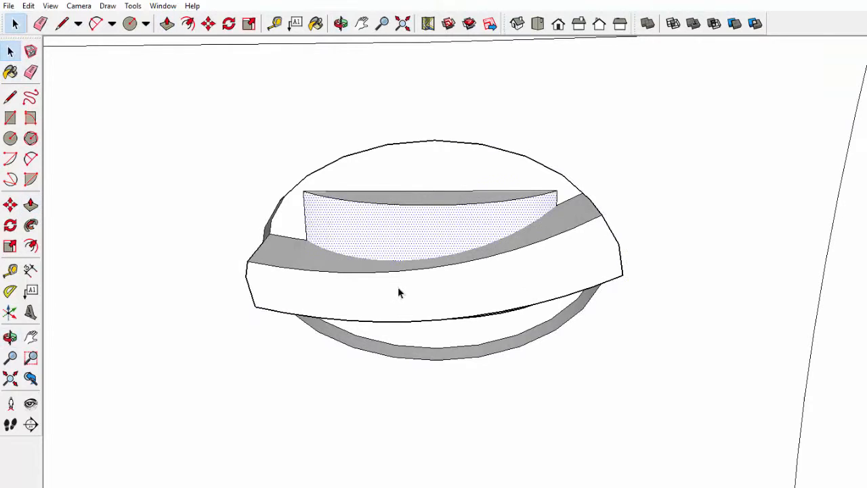
Make the selected handle faces into a single group via the context menu
right_click(400, 293)
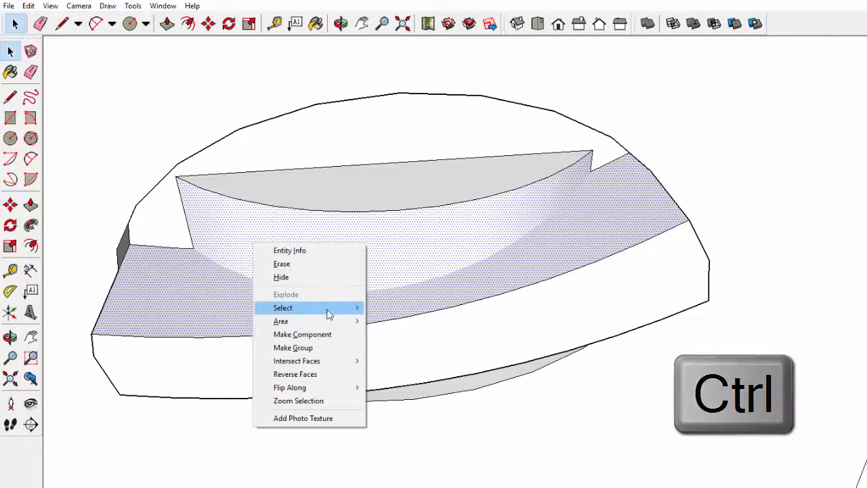
mouse_move(325, 360)
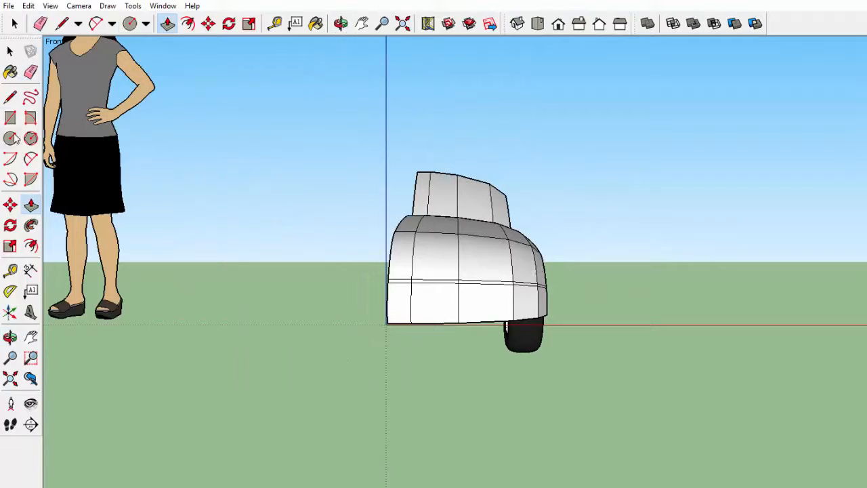
Orbit away from the straight-on front view toward the car's nose
left_click_drag(275, 188, 586, 408)
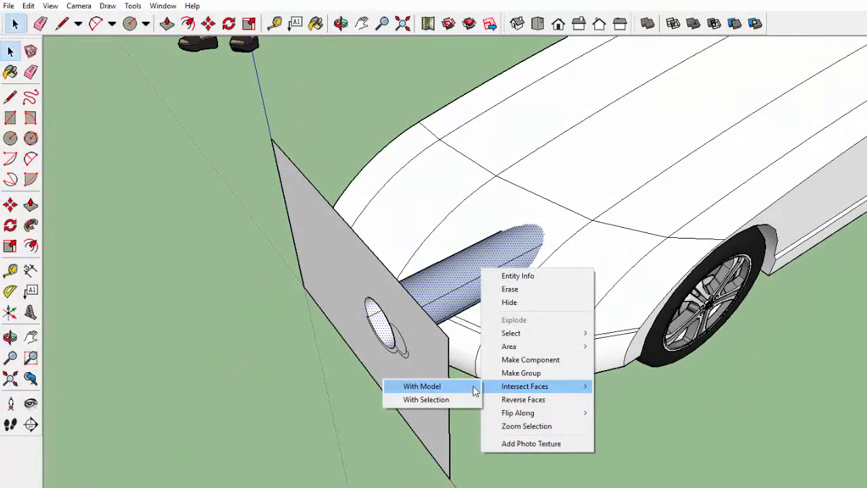
Intersect the headlight tube's faces with the model to imprint its outline
left_click(421, 385)
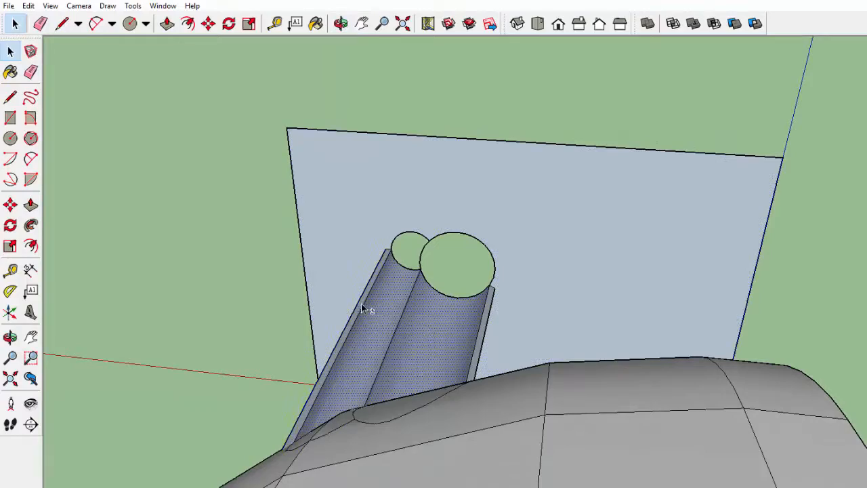
Intersect both headlight tubes with the model for twin outlines in the nose
right_click(365, 309)
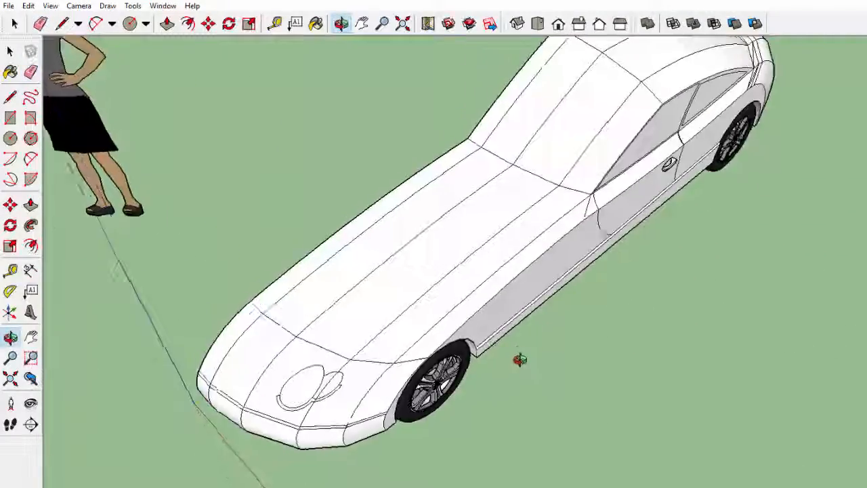
left_click_drag(518, 359, 463, 331)
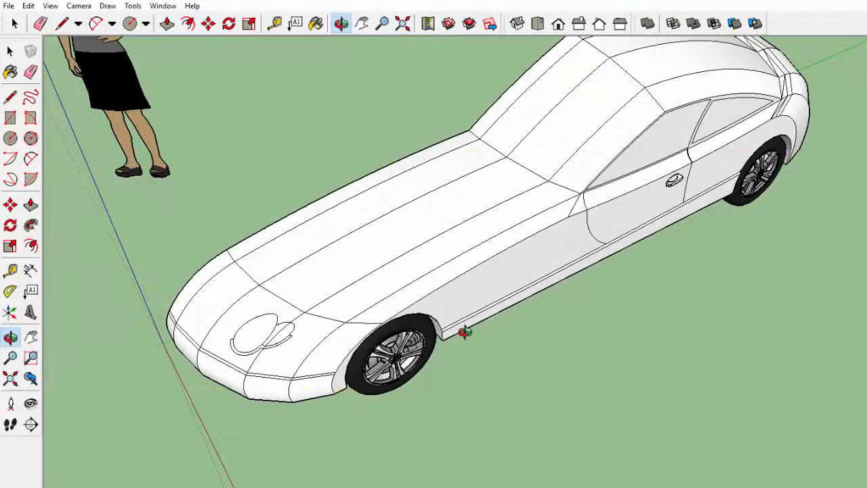